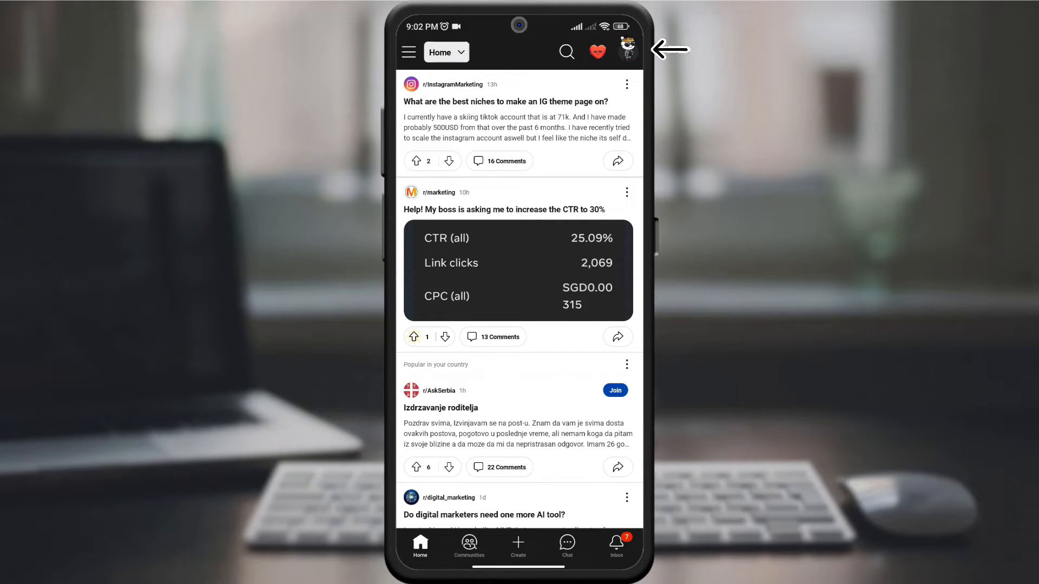
- Reach the app Settings through the account drawer from the Home feed avatar
left_click(626, 52)
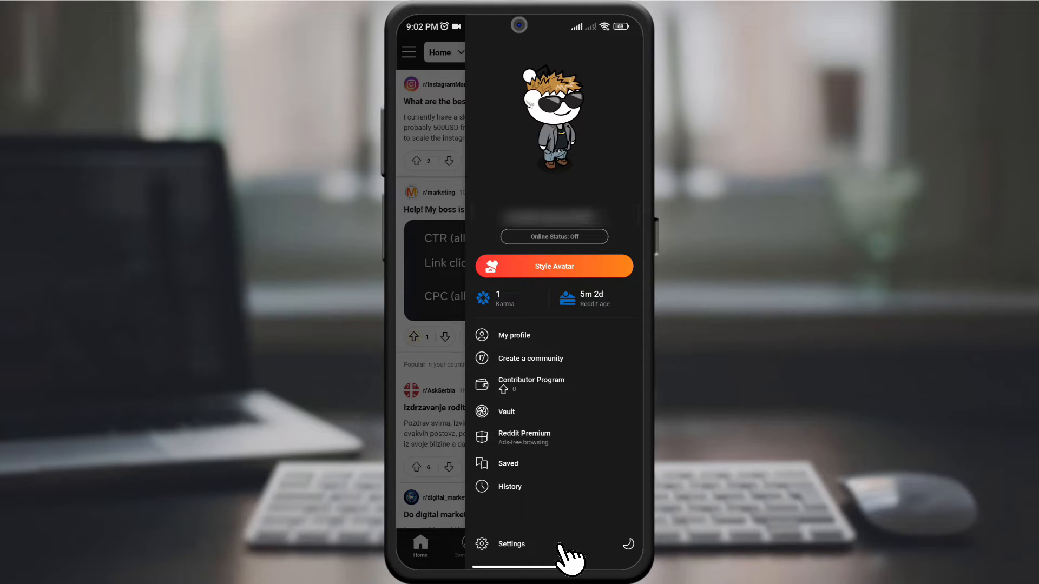
left_click(510, 544)
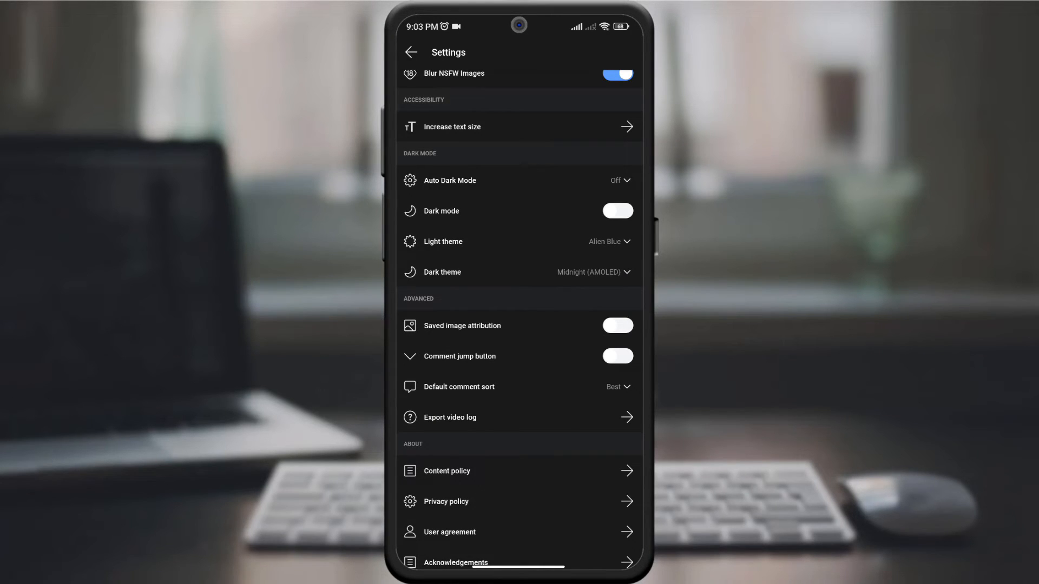
- Switch on the Saved image attribution toggle under Advanced settings
left_click(616, 326)
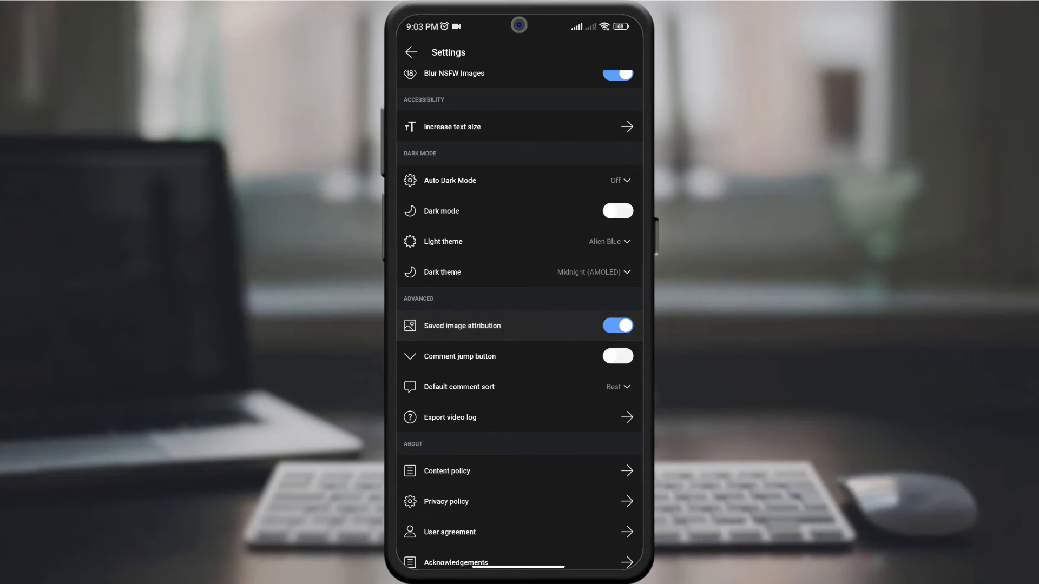